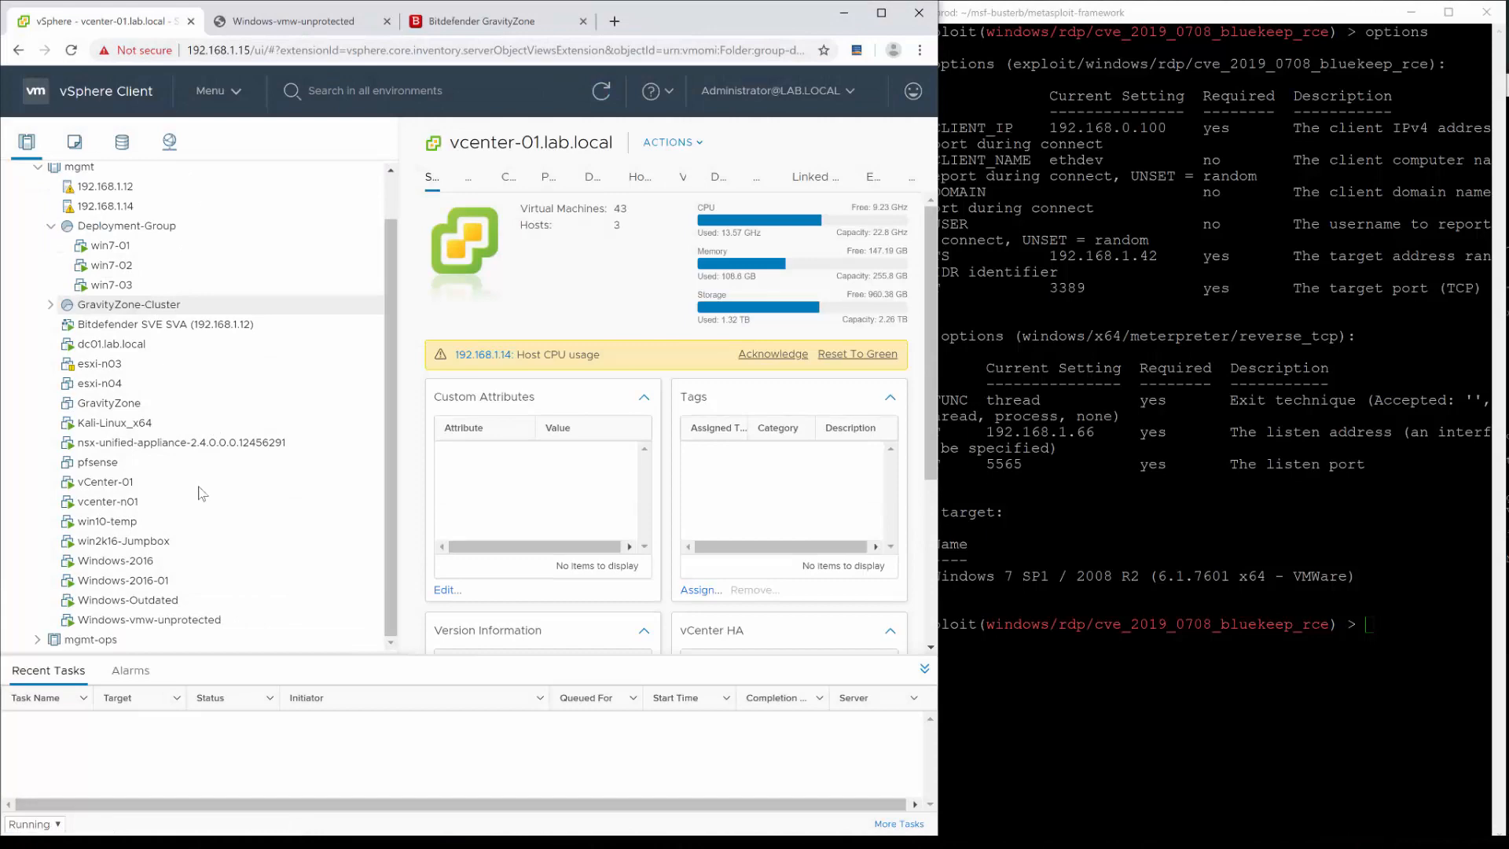
Select Windows-vmw-unprotected and show its console with IP 192.168.1.42 and port 3389 listening.
click(148, 620)
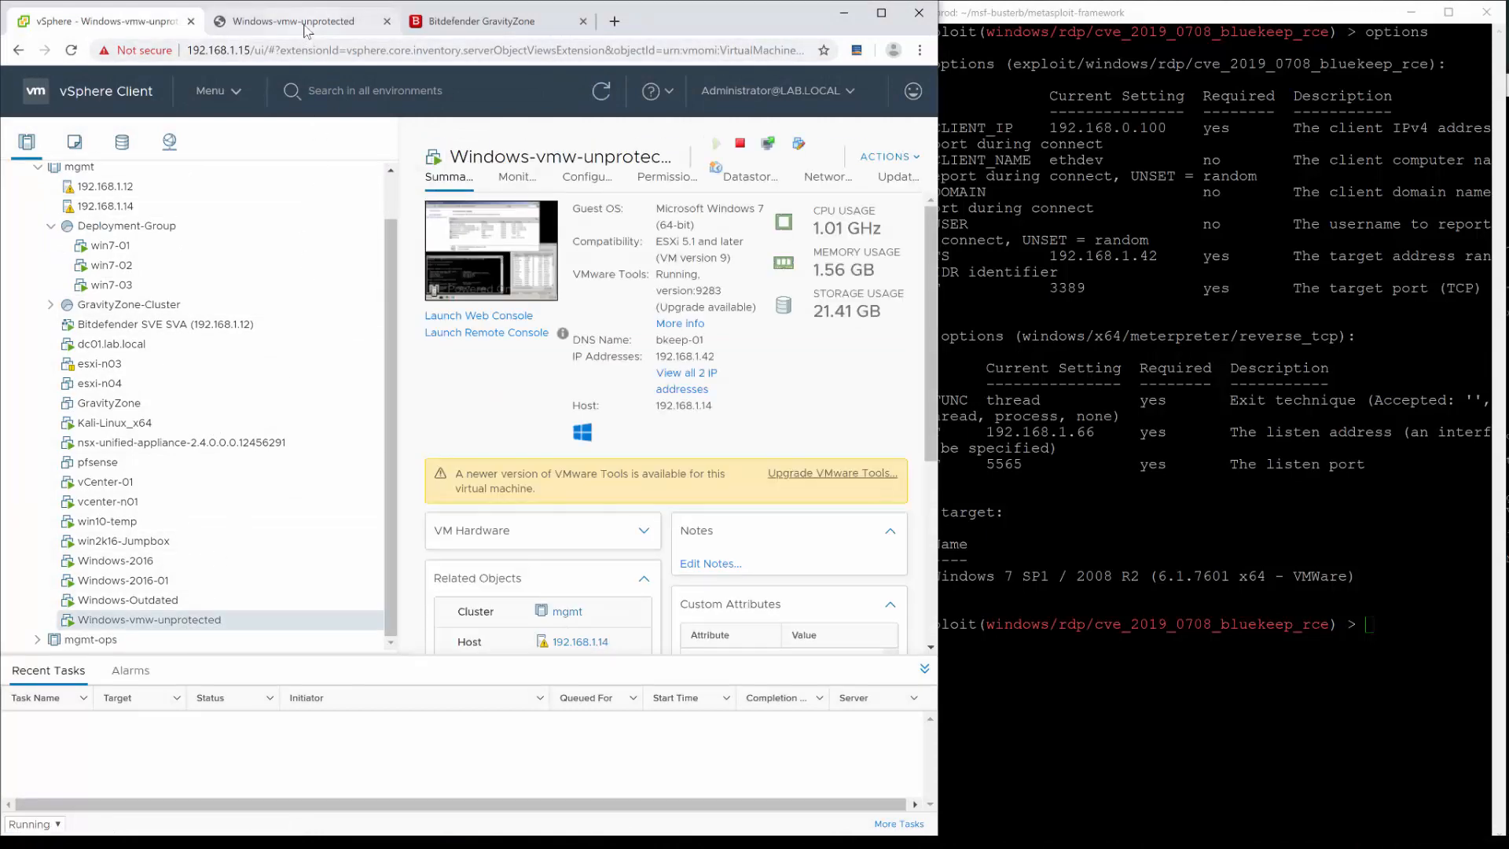
click(293, 22)
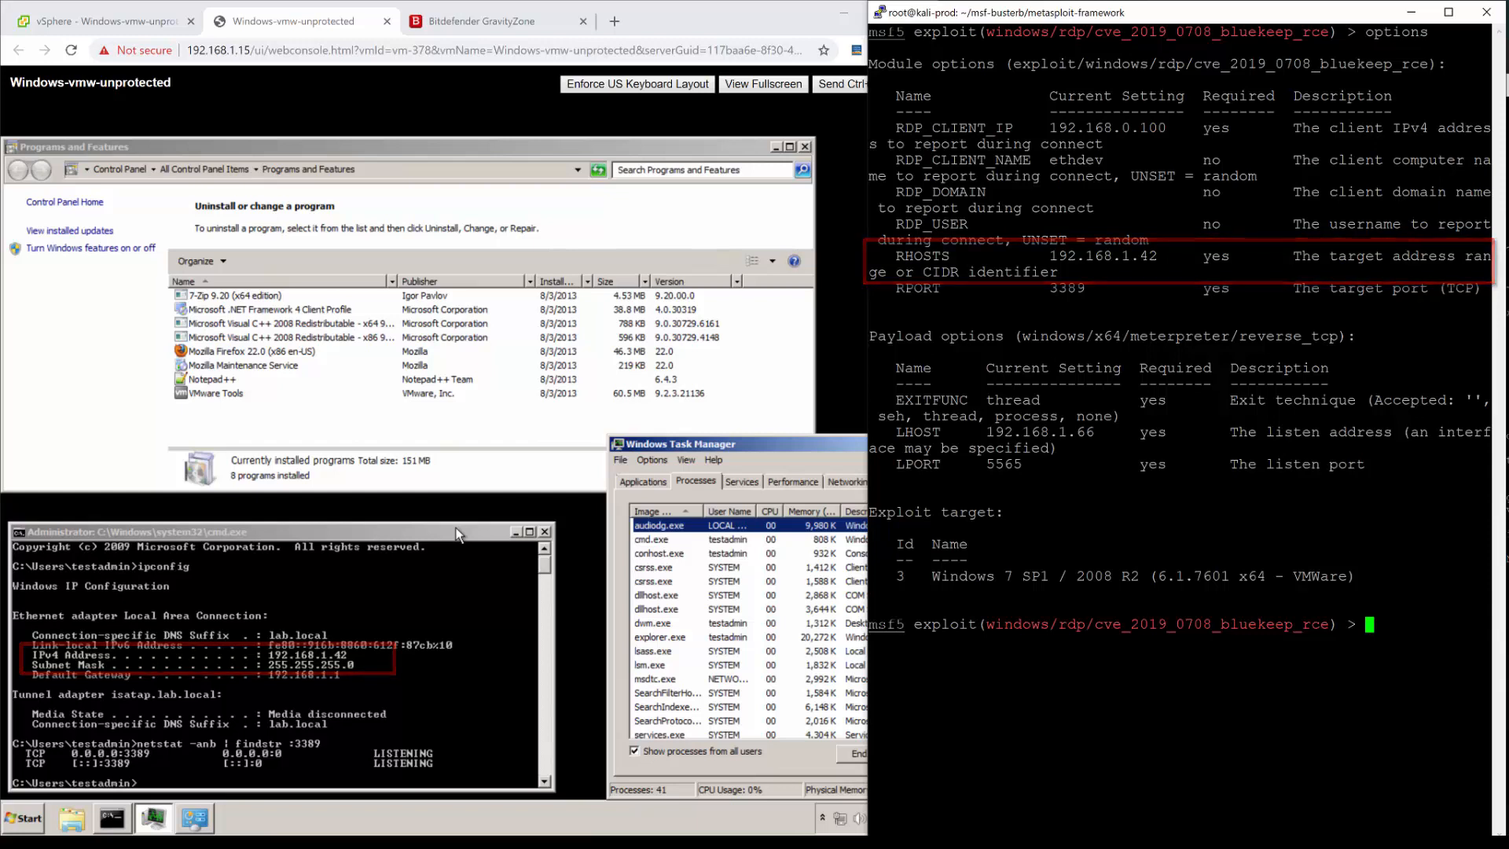
Launch the BlueKeep exploit and confirm the Meterpreter session is NT AUTHORITY\SYSTEM via getuid.
text(exploit)
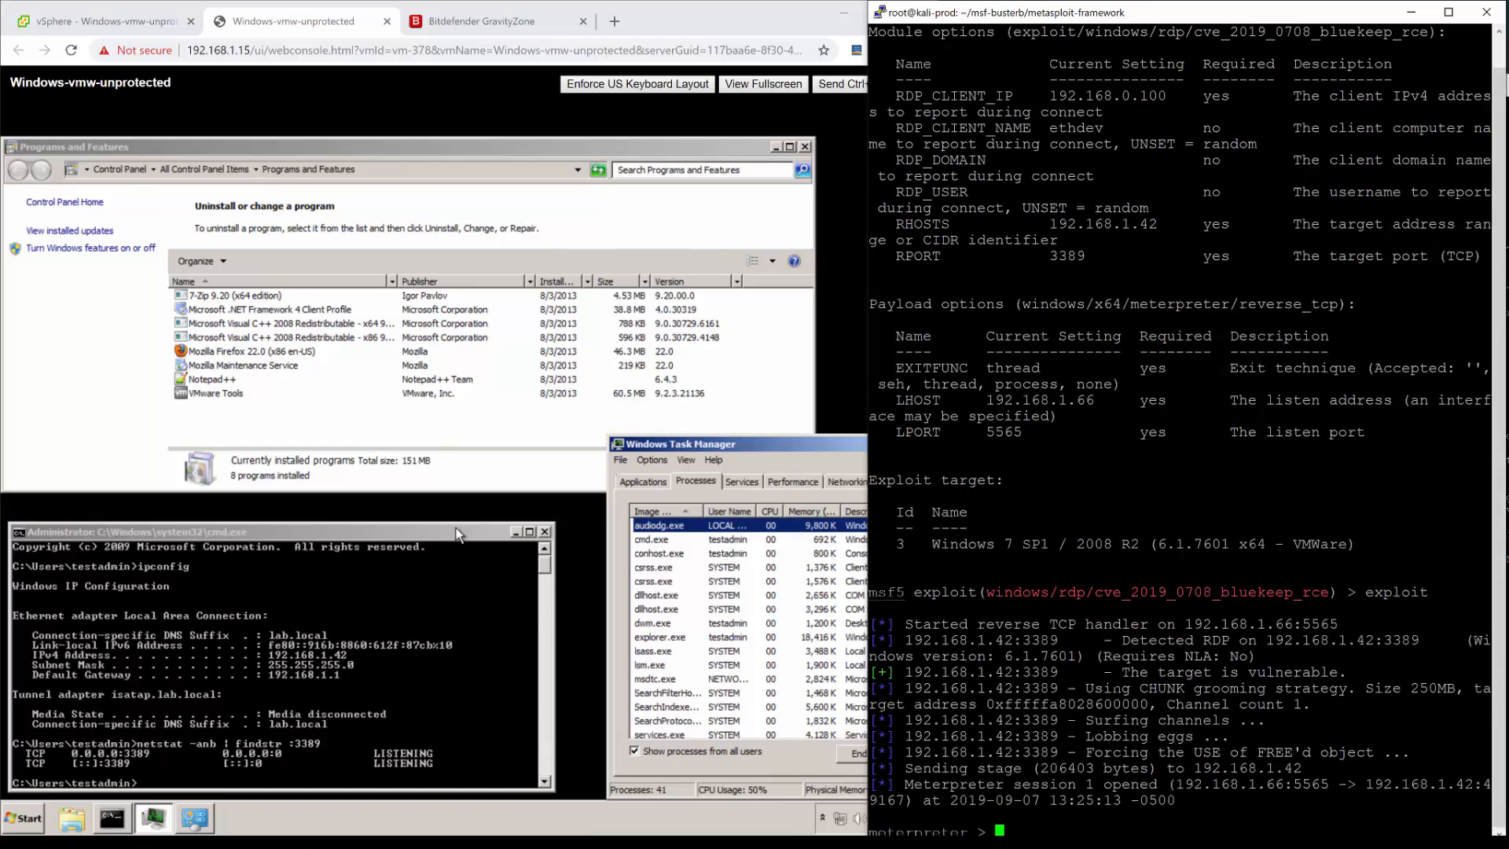
text(getuid)
text(ps)
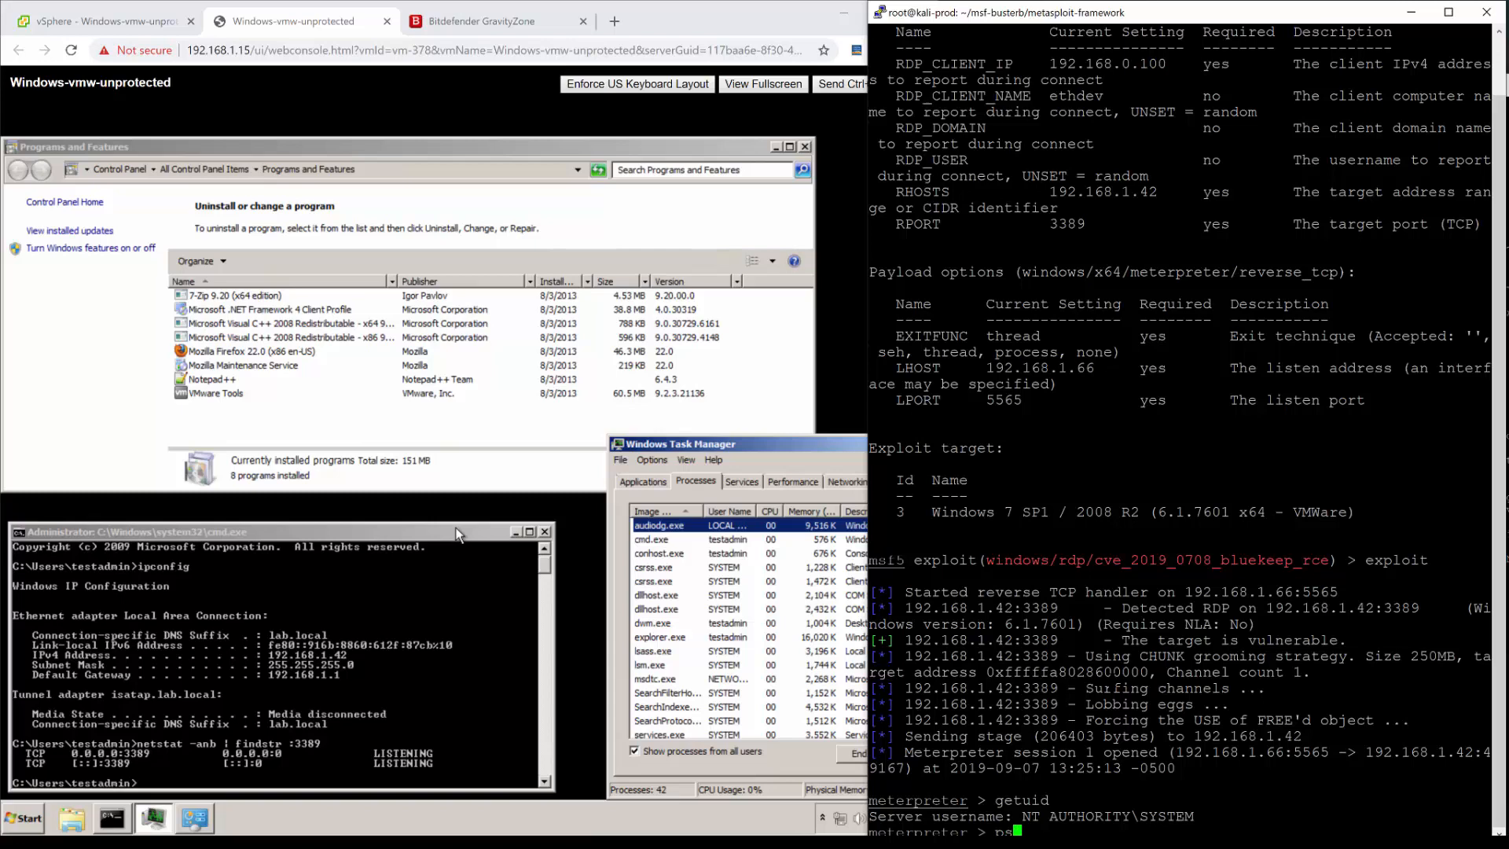
List victim processes, show the session's PID 1160 (spoolsv.exe), and enter hashdump.
key(Return)
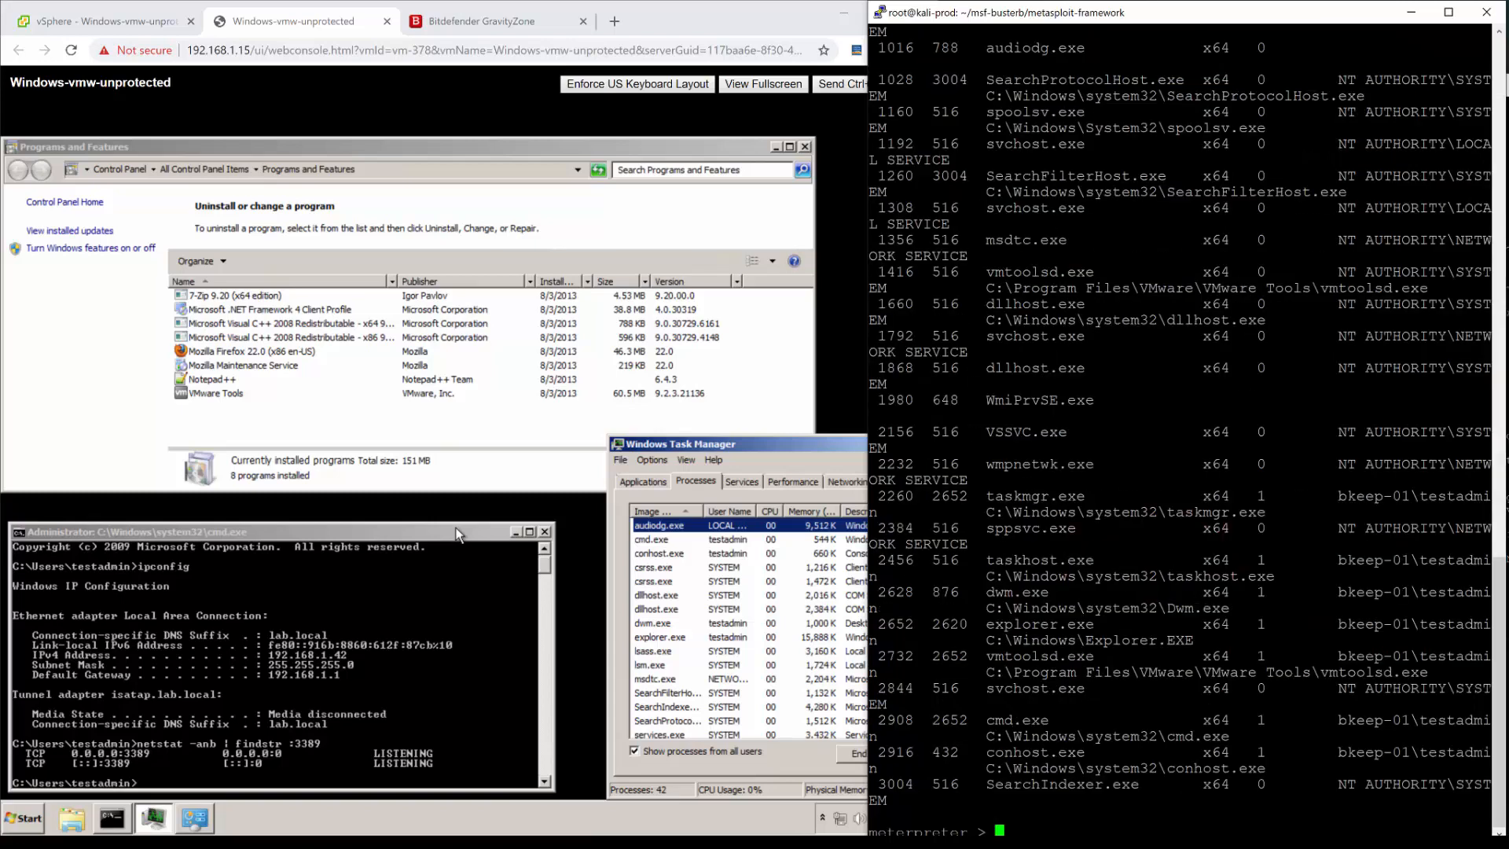
text(getpid)
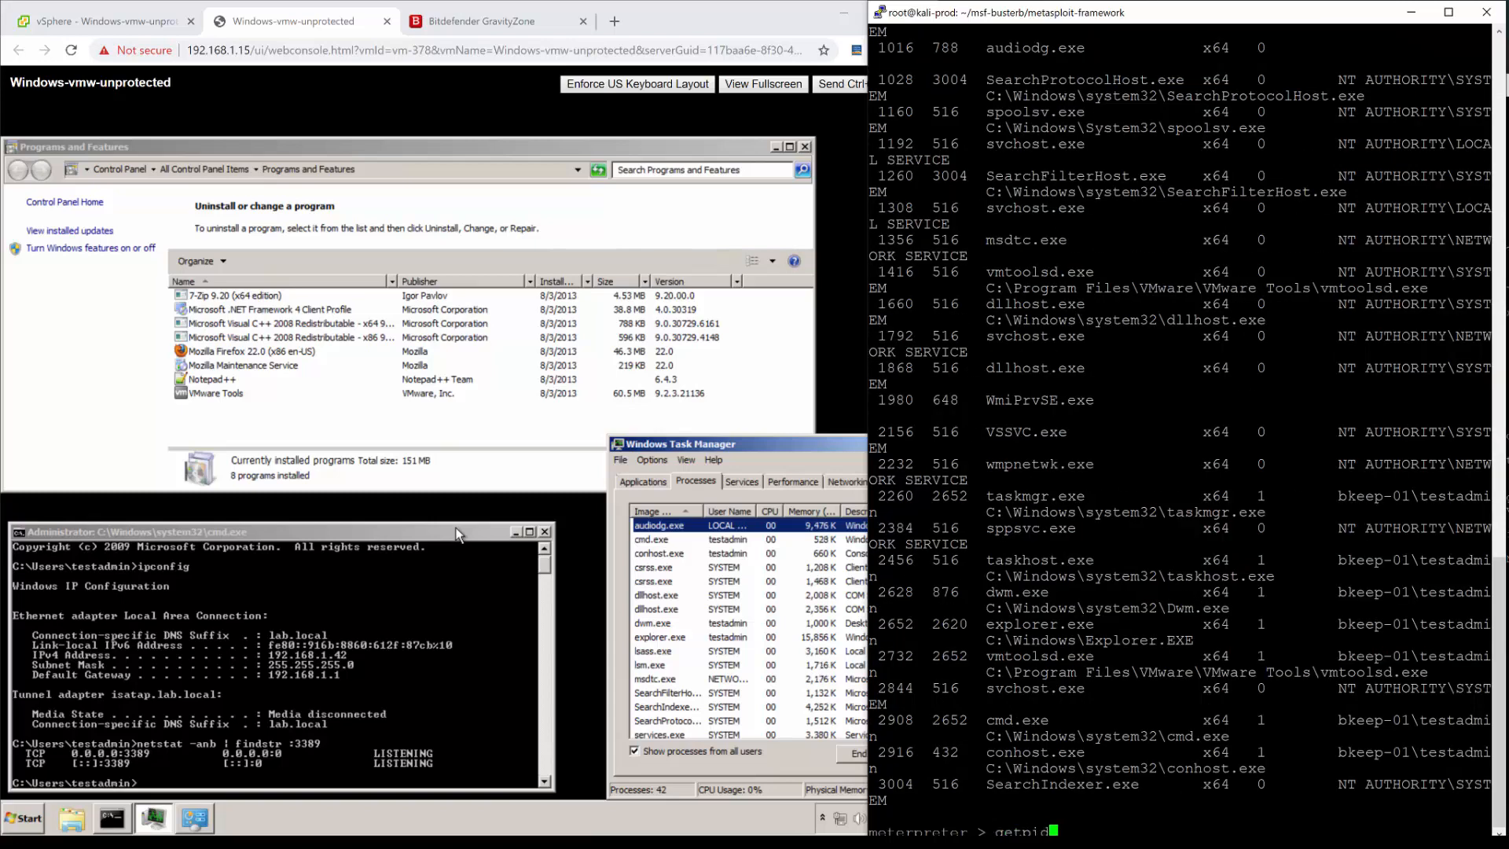
key(Return)
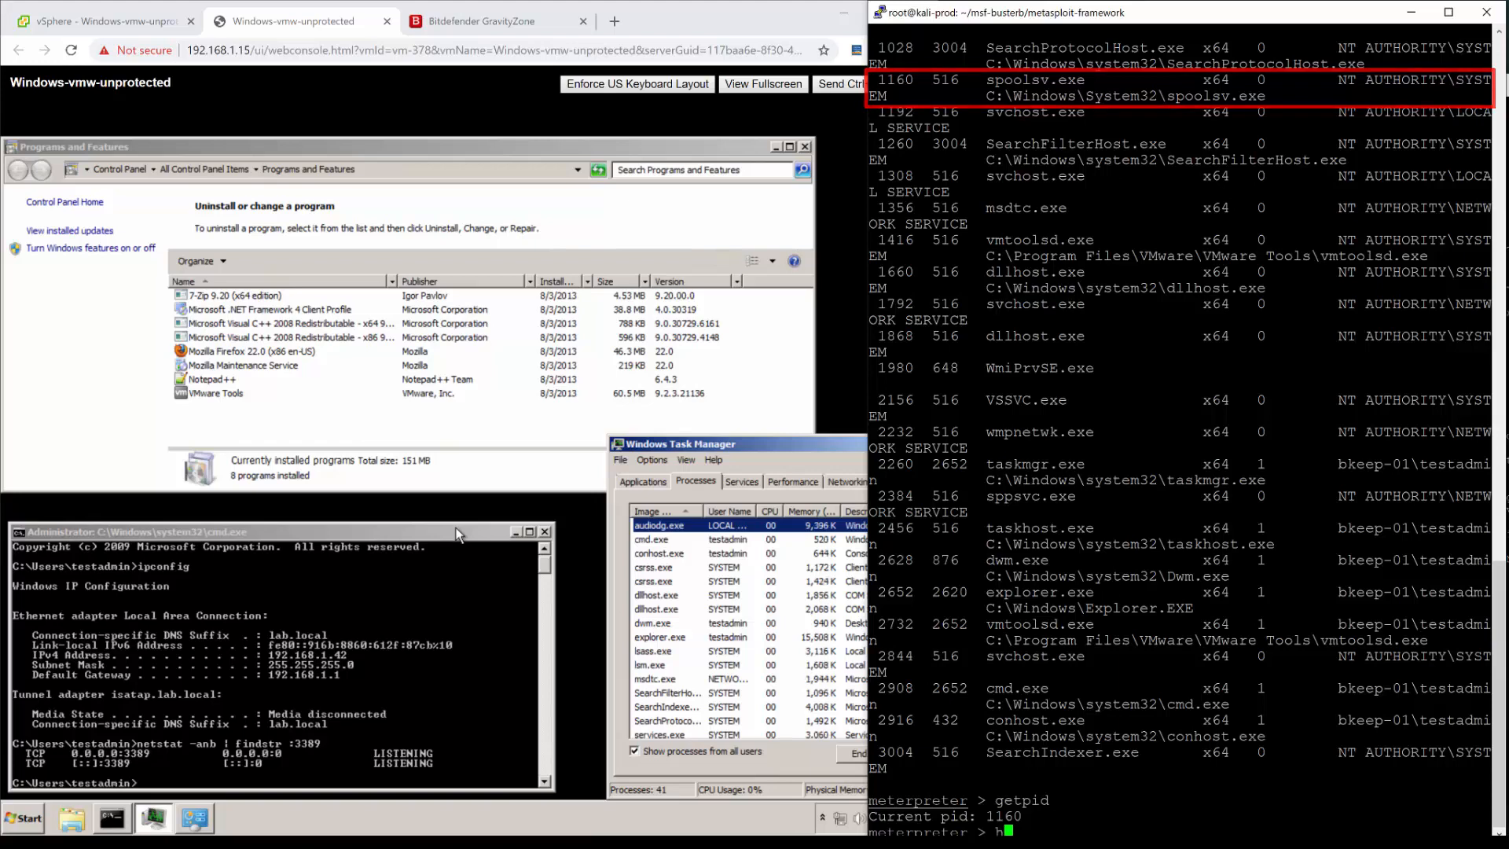
text(hashdump)
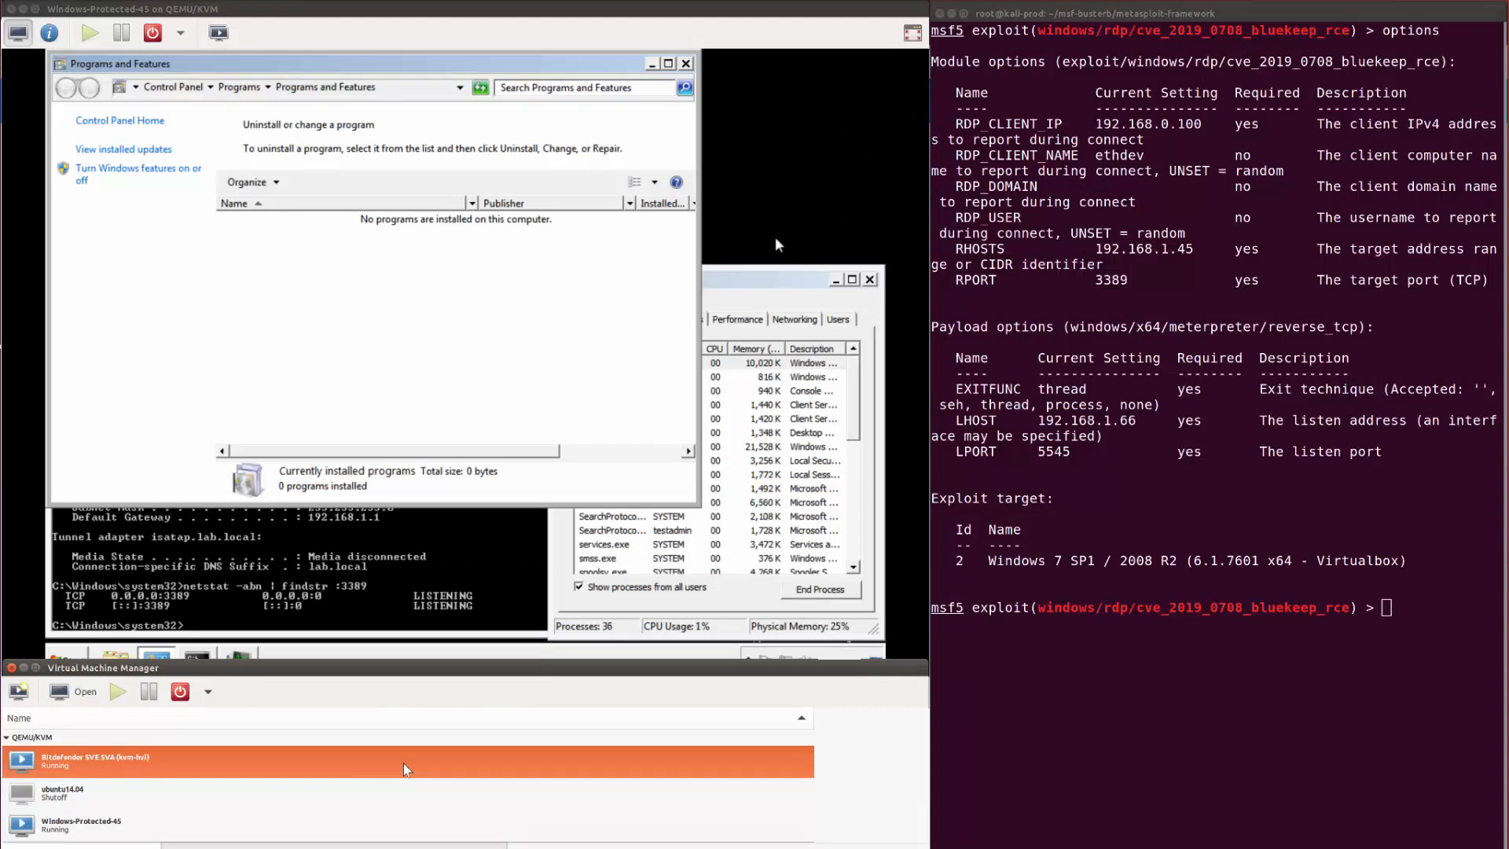
Show the Windows-Protected-45 console with address 192.168.1.45 and port 3389 listening.
click(79, 824)
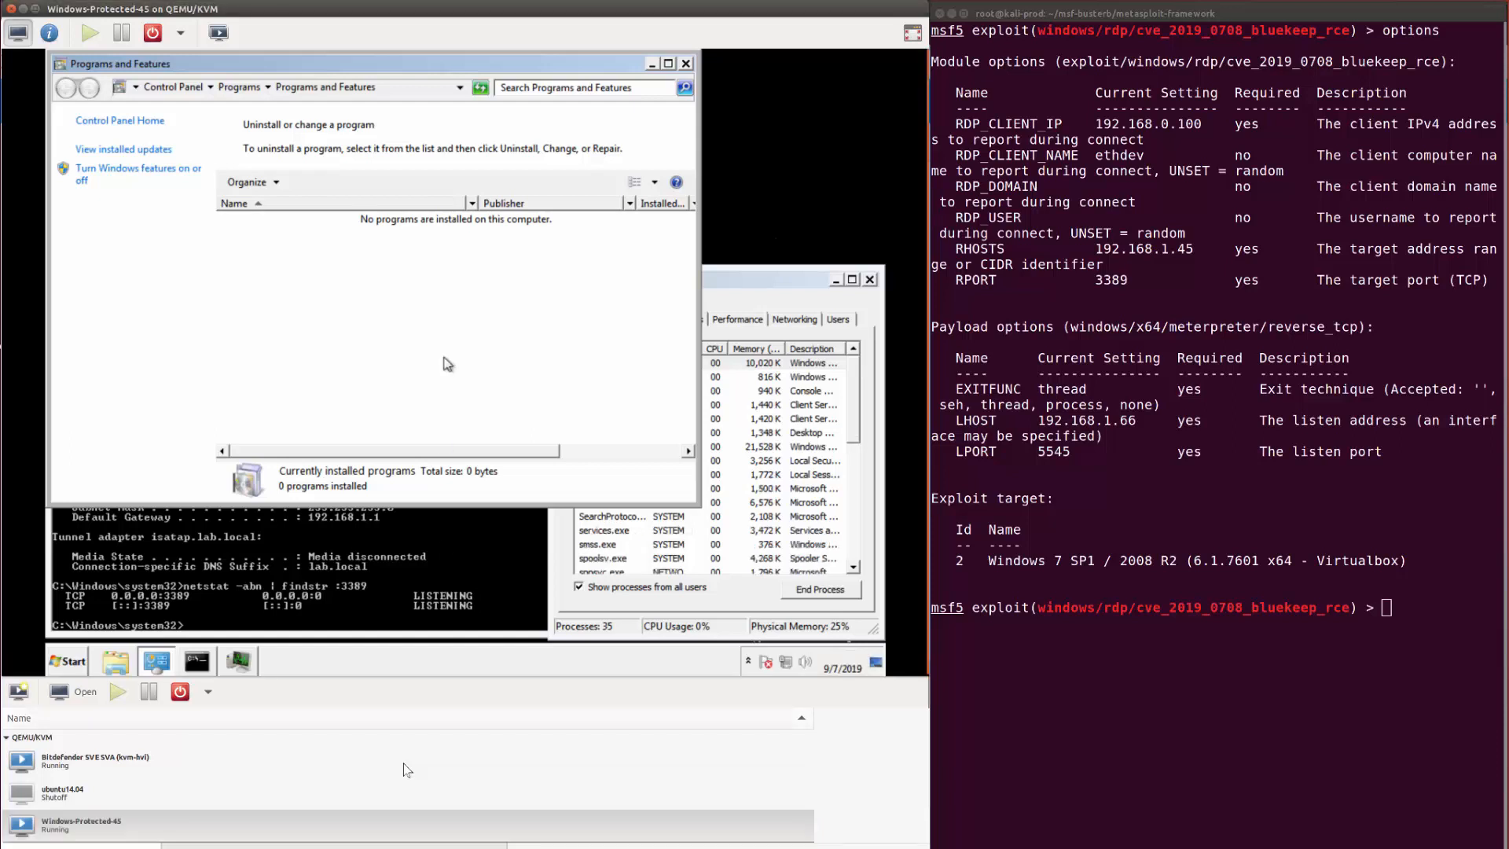
mouse_move(488, 549)
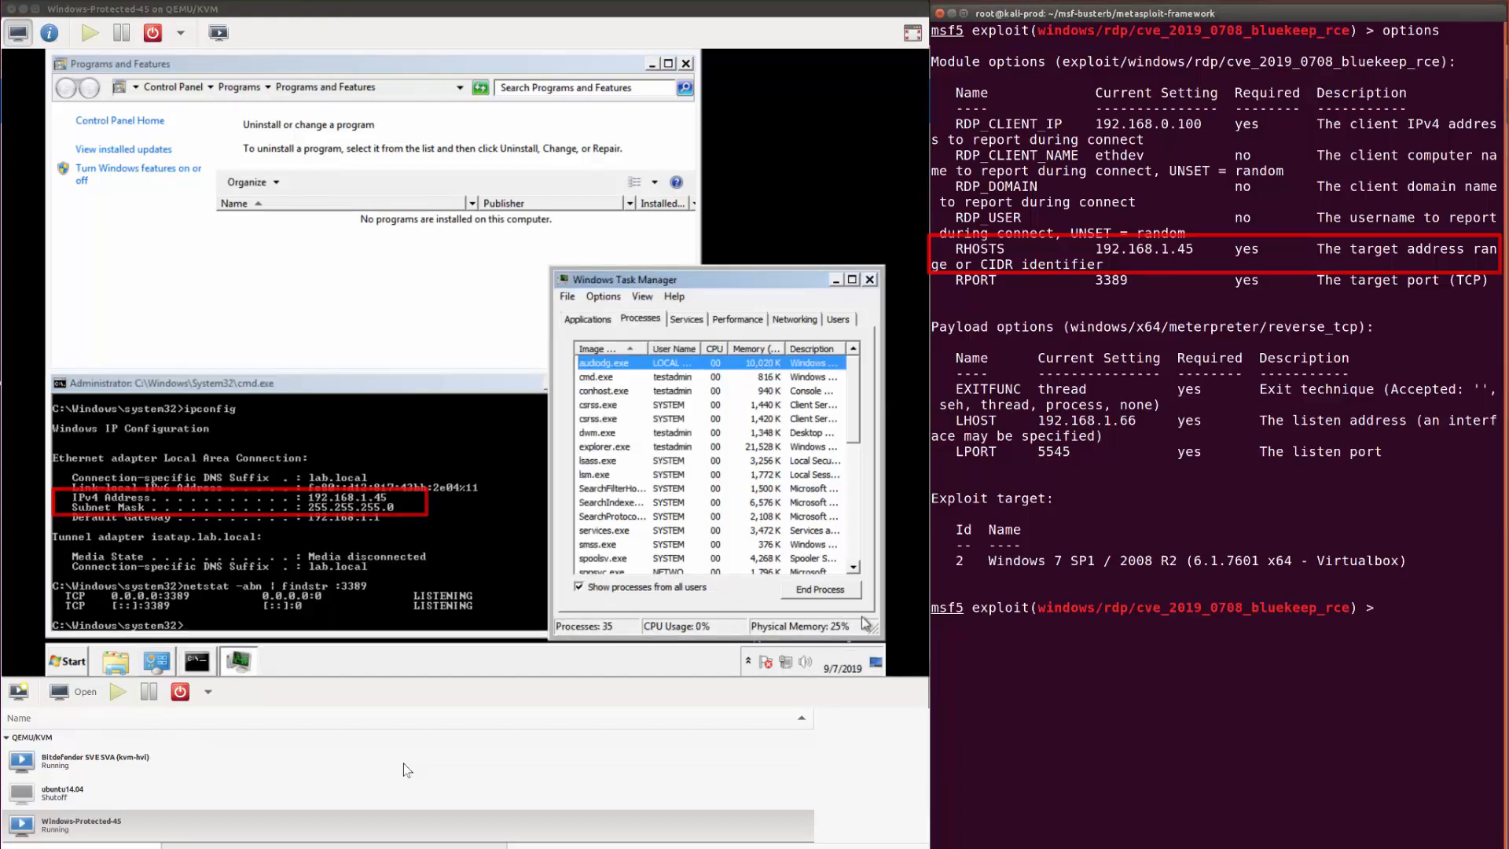
text(expl)
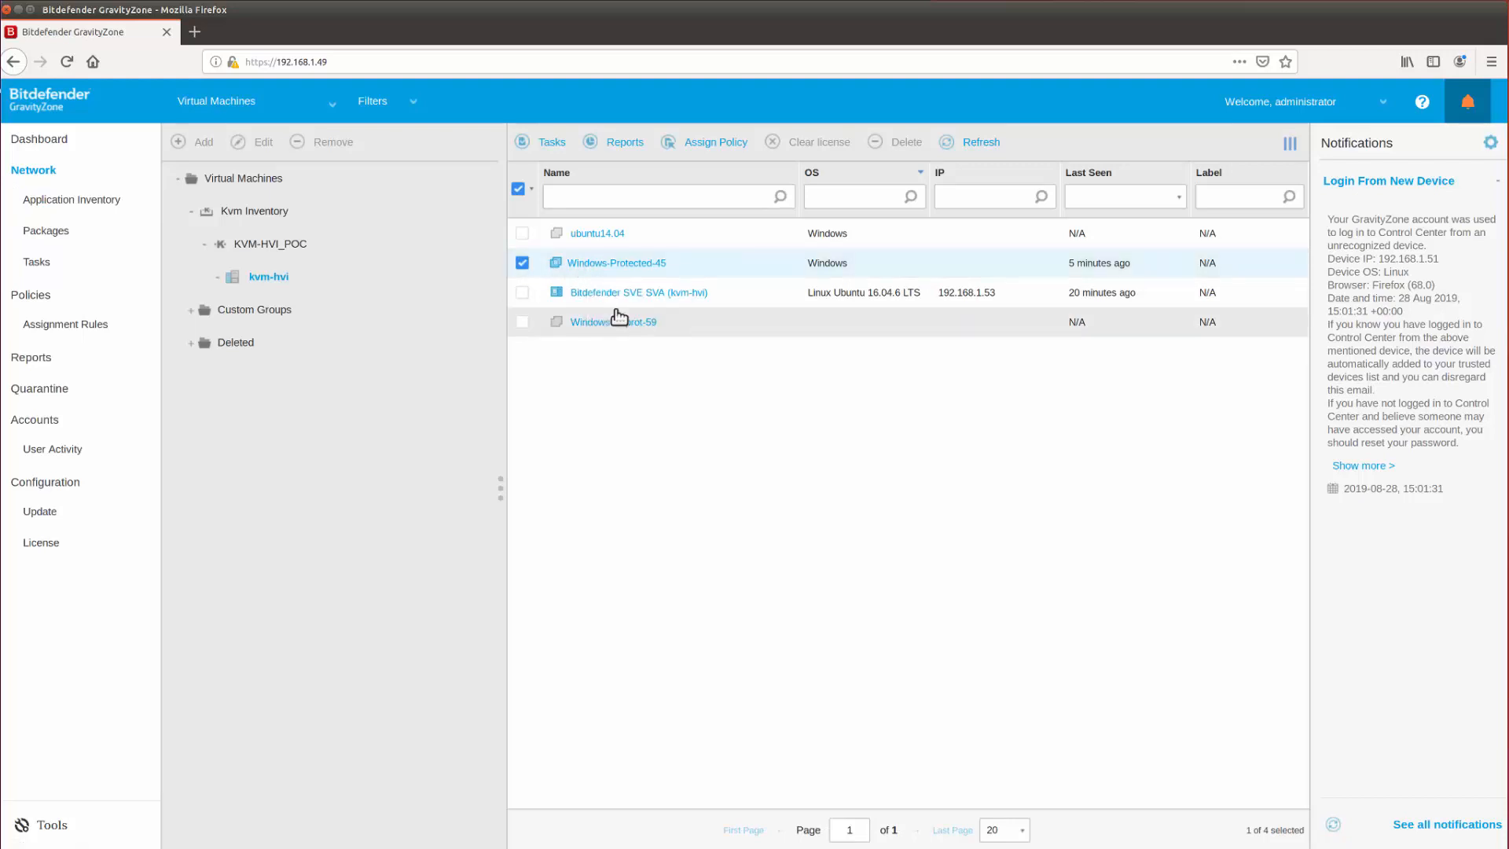
Generate a new report of type HVI Activity for the selected VM.
click(626, 141)
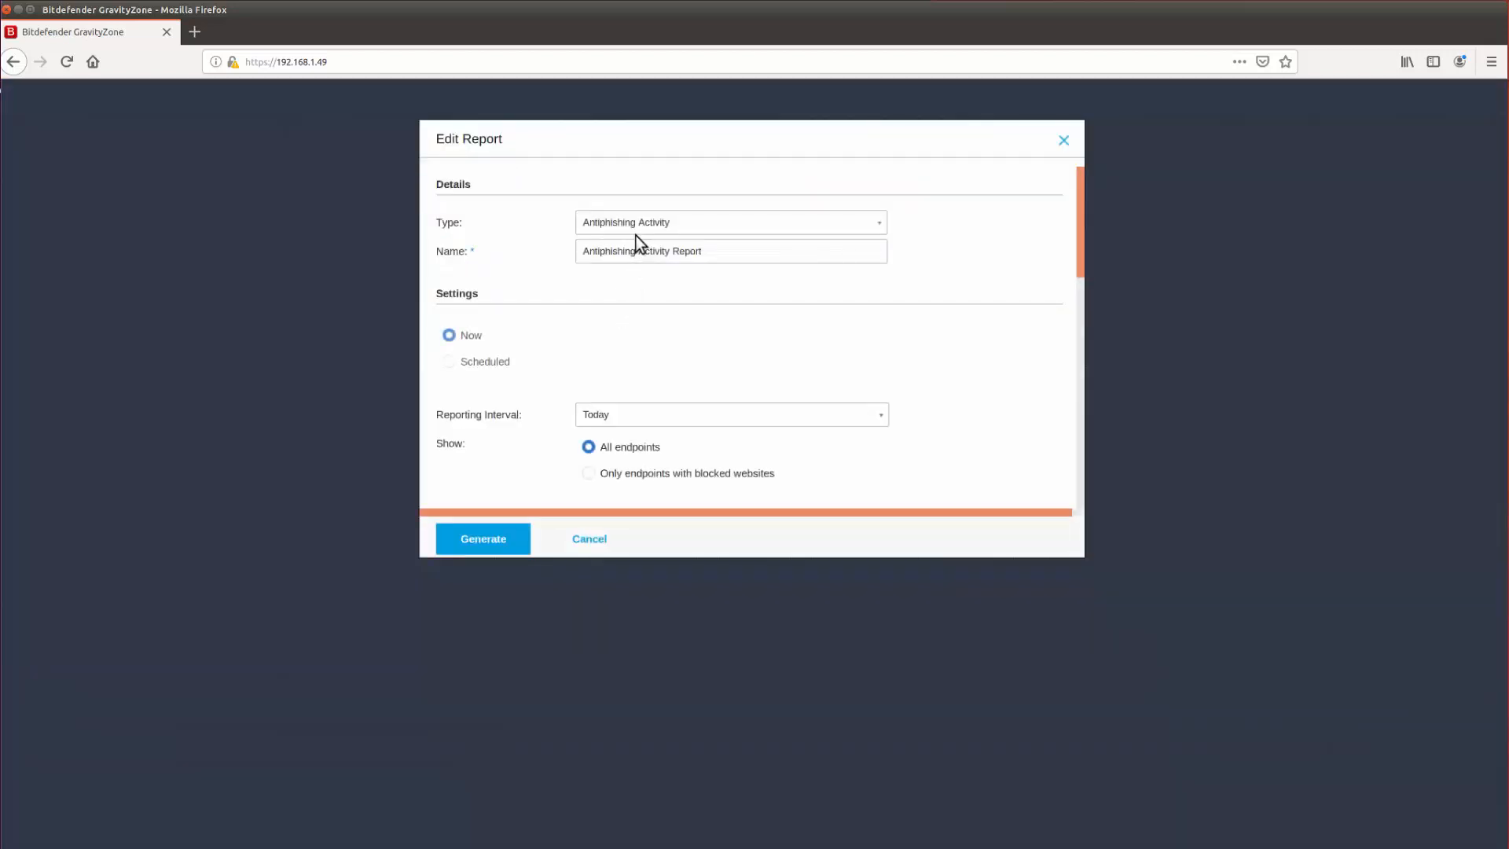
click(729, 223)
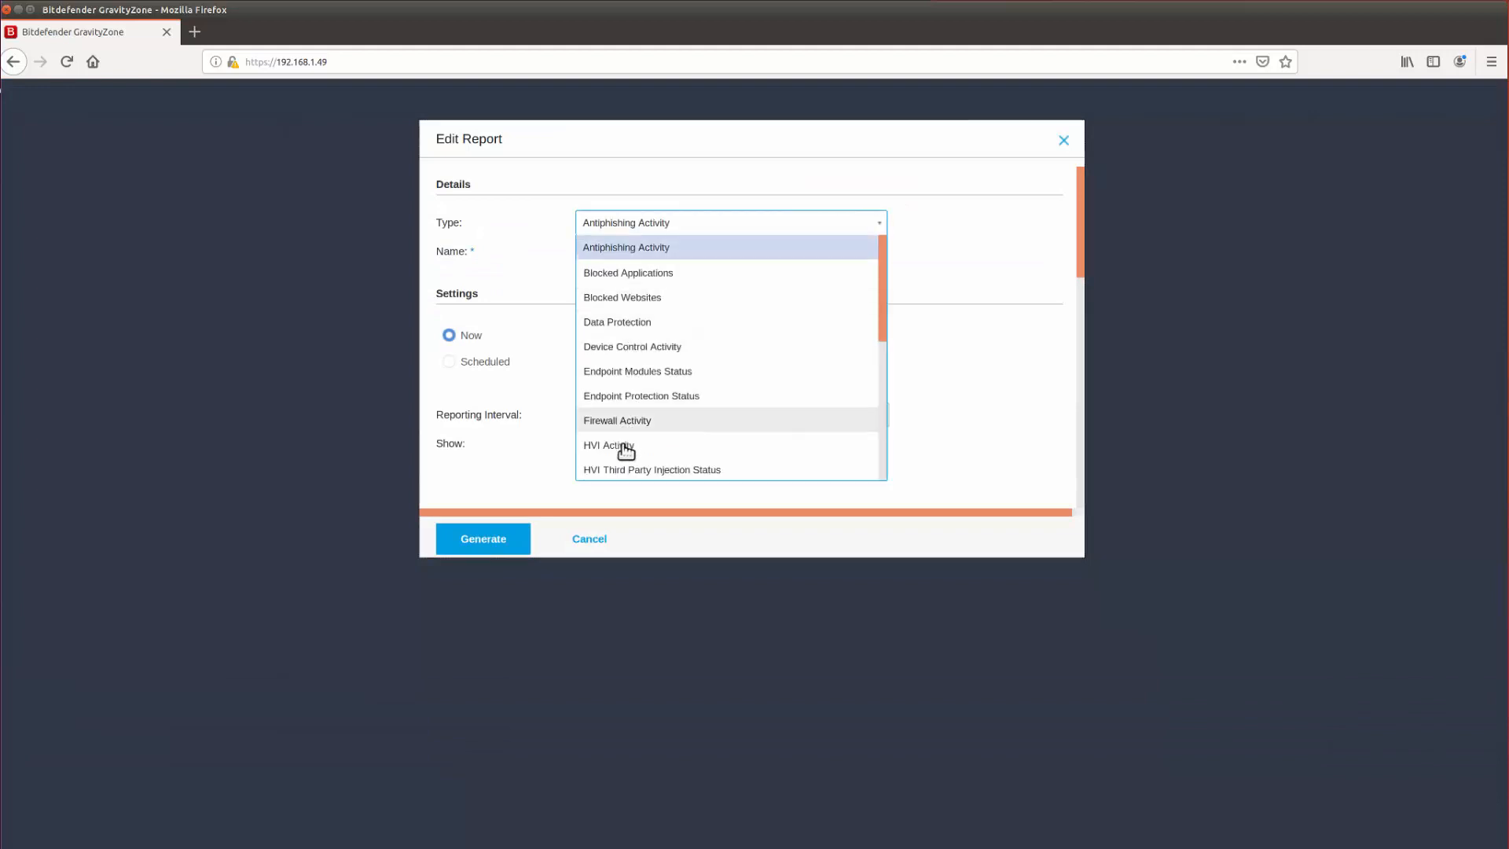
click(606, 445)
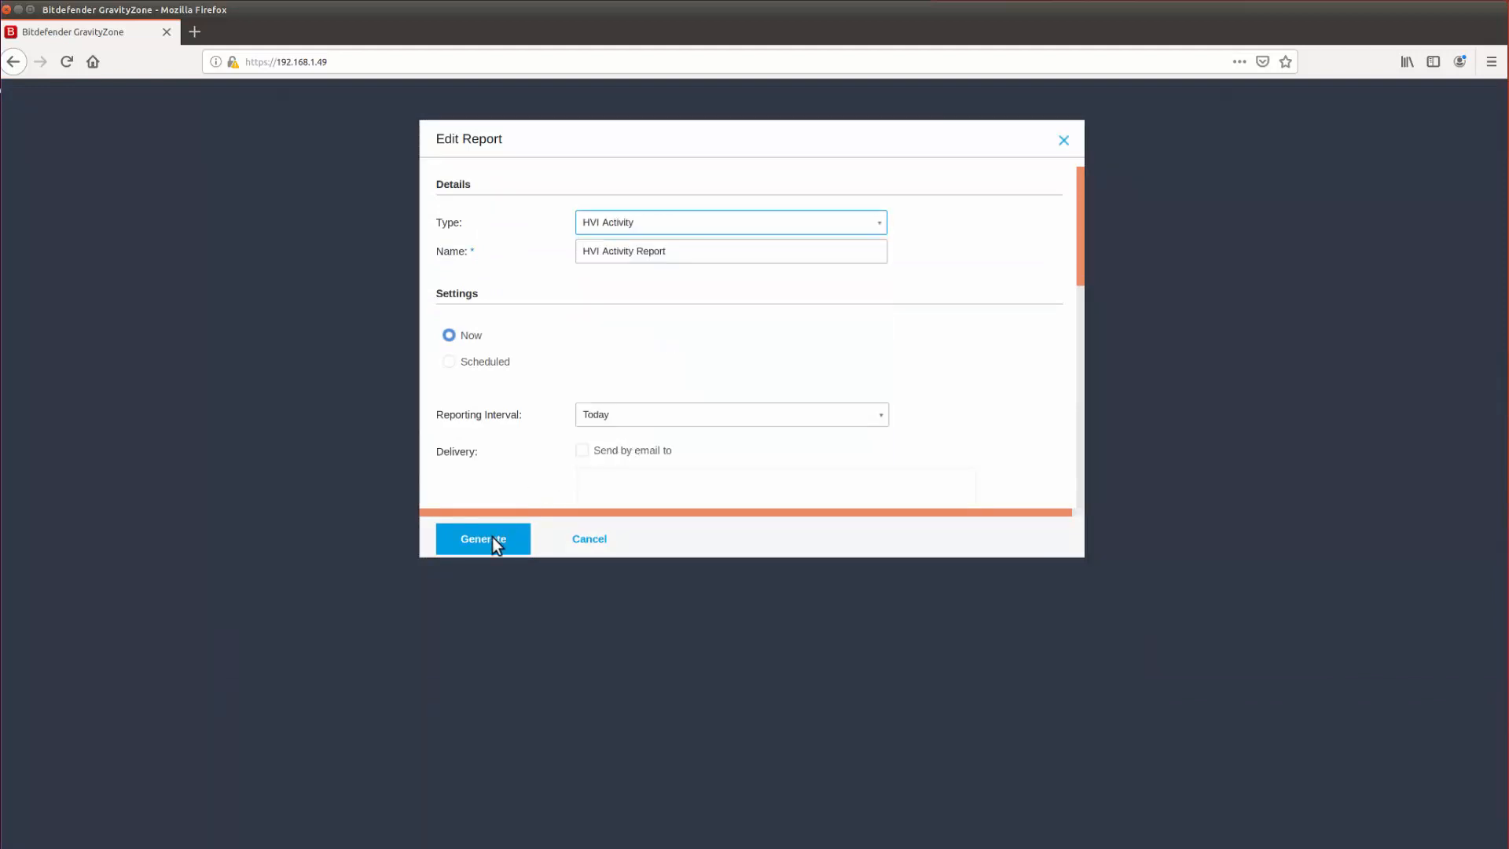
click(483, 538)
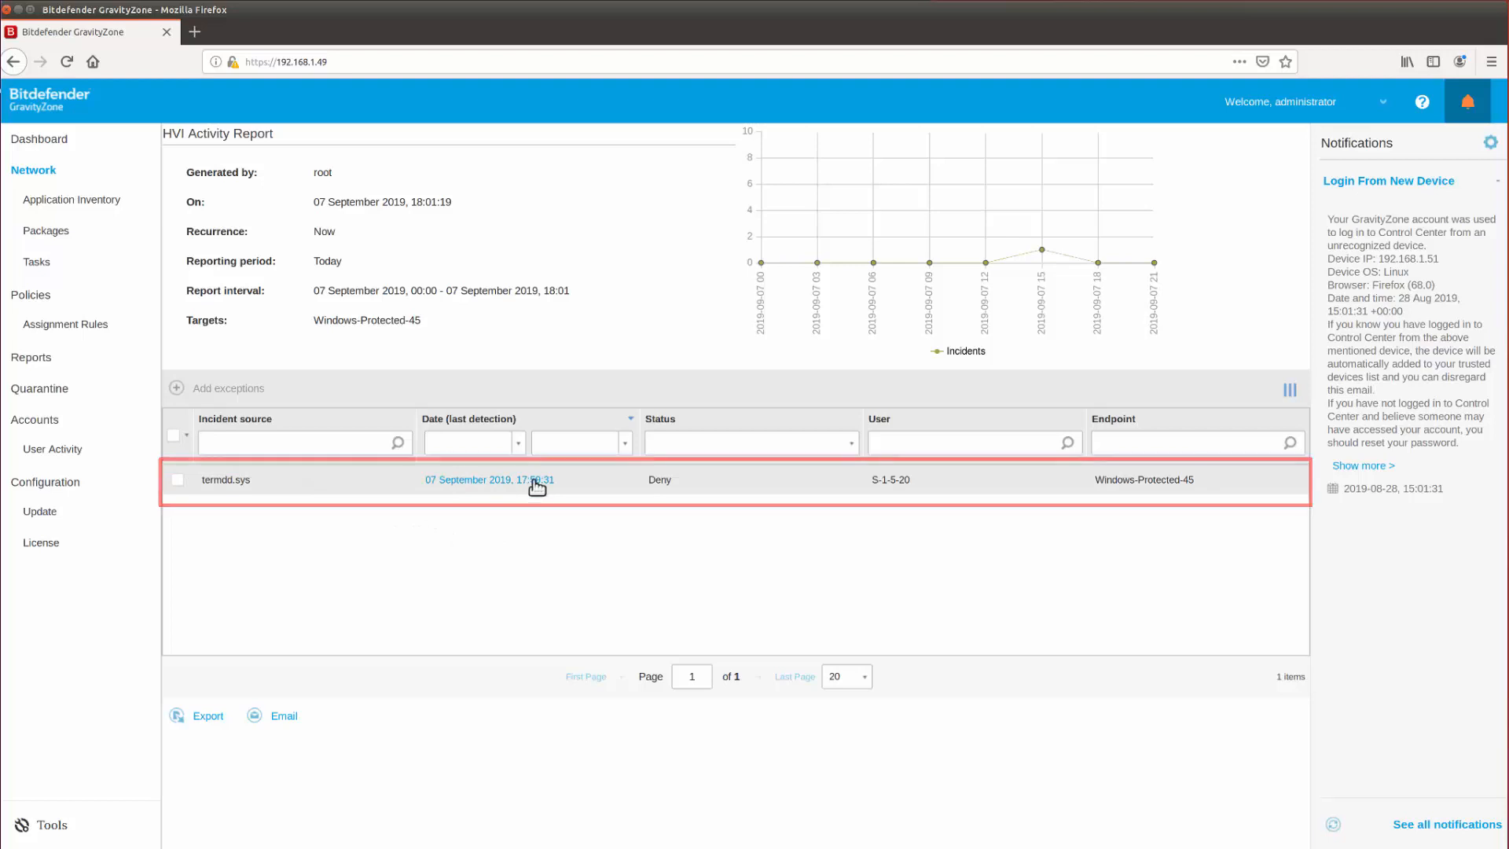
View the details of the denied termdd.sys incident on Windows-Protected-45.
click(497, 479)
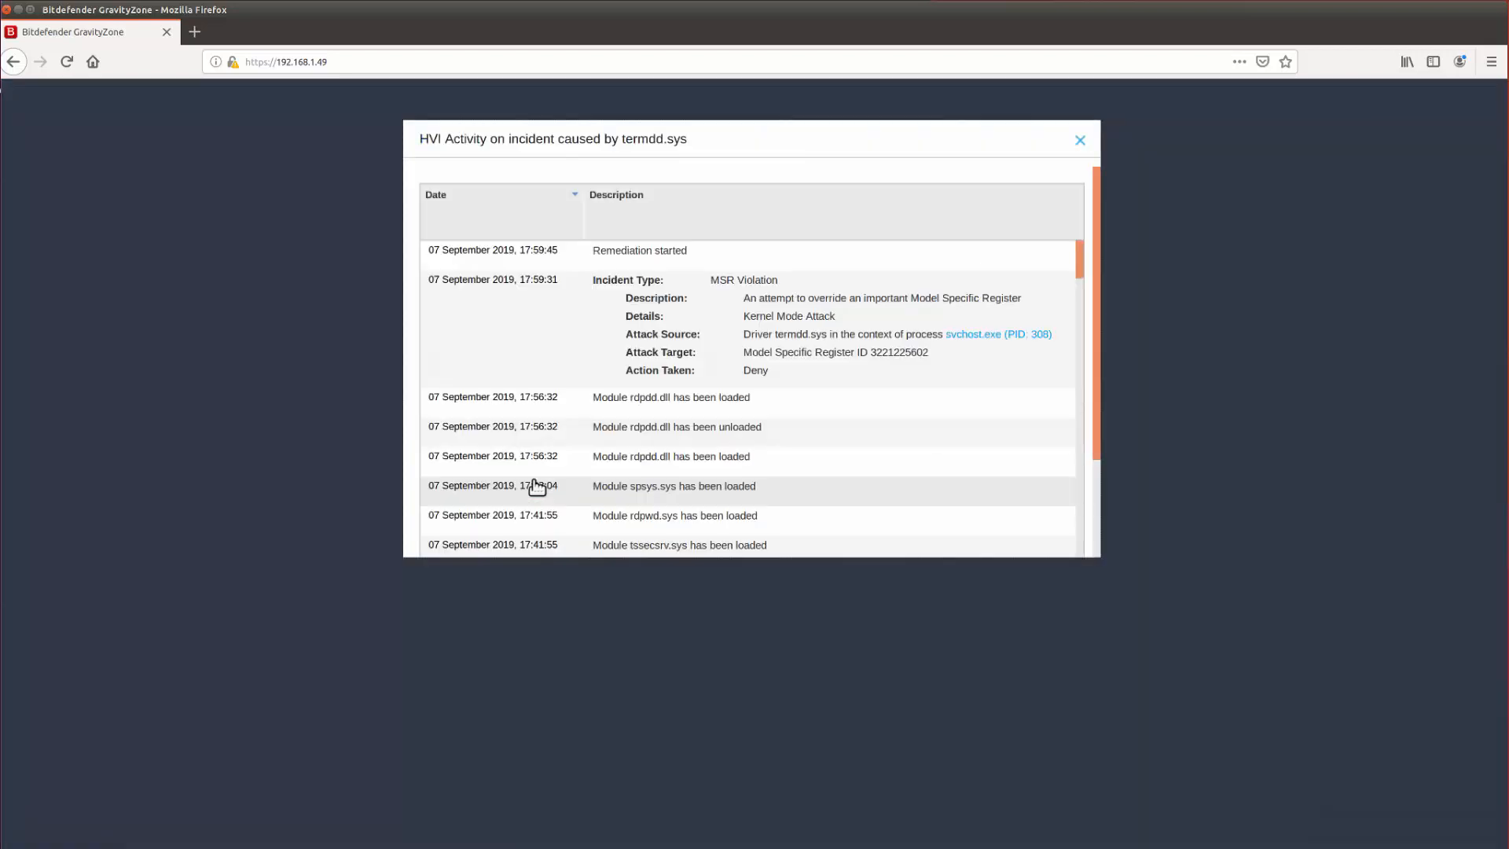